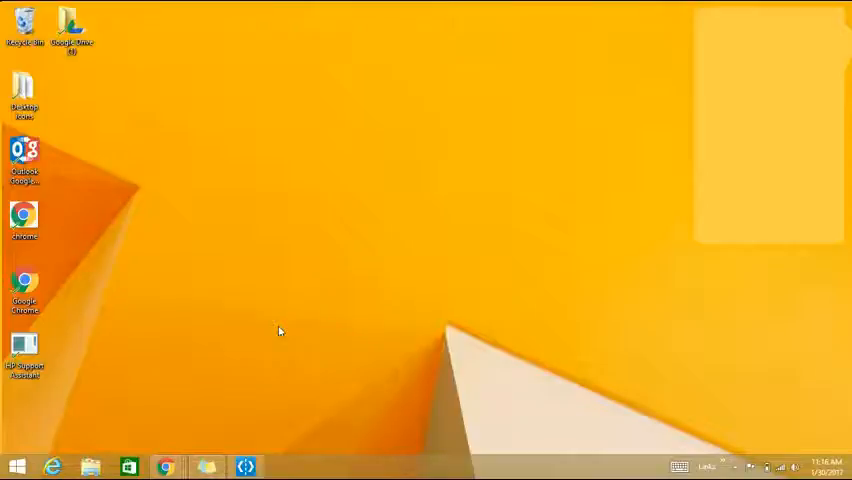
Launch Google Chrome from its desktop shortcut
{"action": "left_click", "coordinate": [25, 285]}
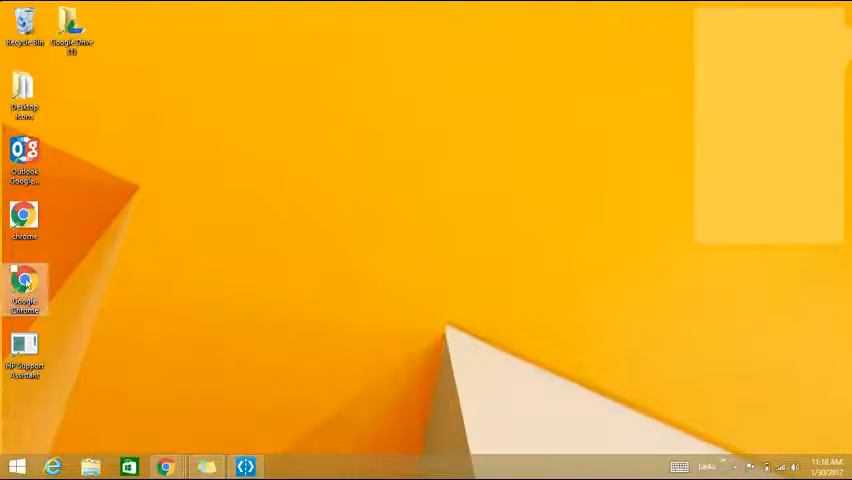
{"action": "double_click", "coordinate": [24, 283]}
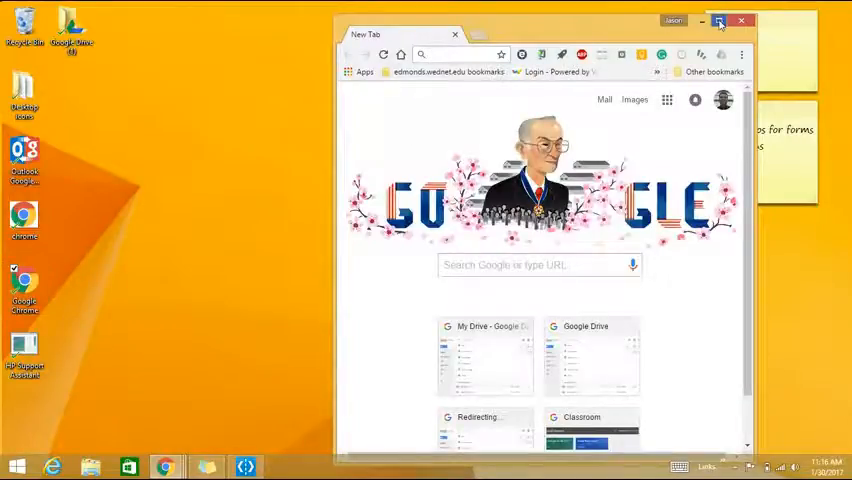
Maximize the Chrome window and go to gmail.com
{"action": "left_click", "coordinate": [721, 20]}
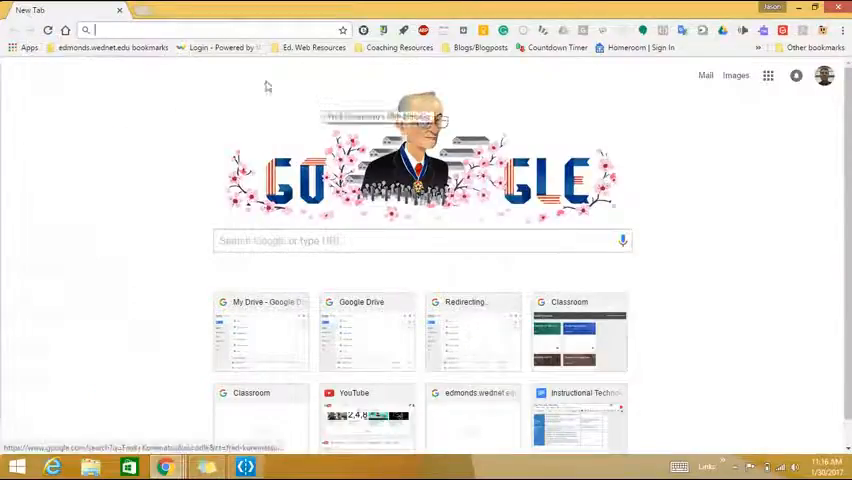
{"action": "left_click", "coordinate": [150, 30]}
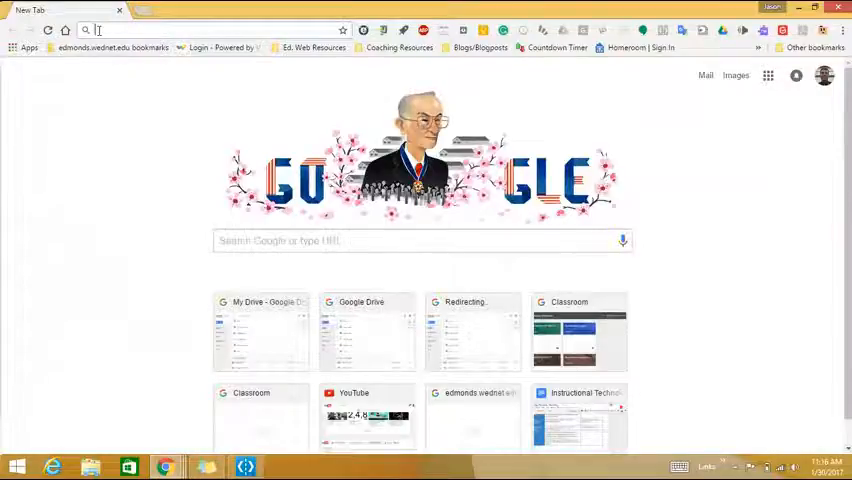
{"action": "type", "text": "gmail.com"}
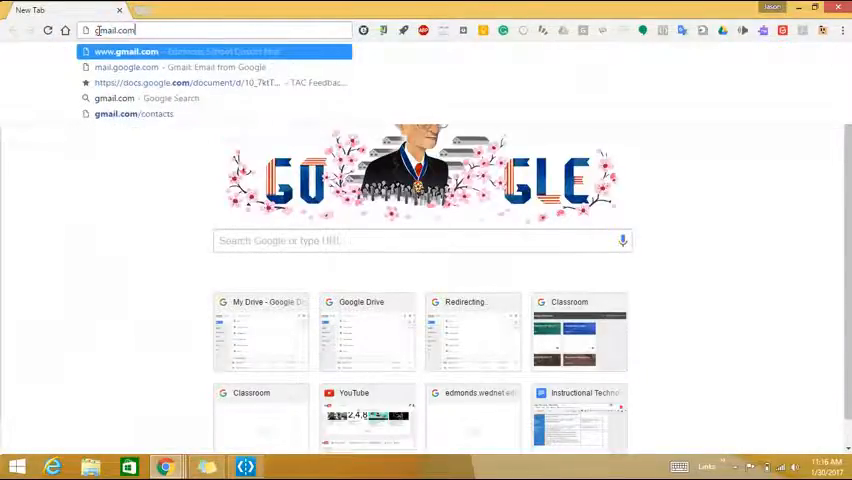
{"action": "left_click", "coordinate": [130, 52]}
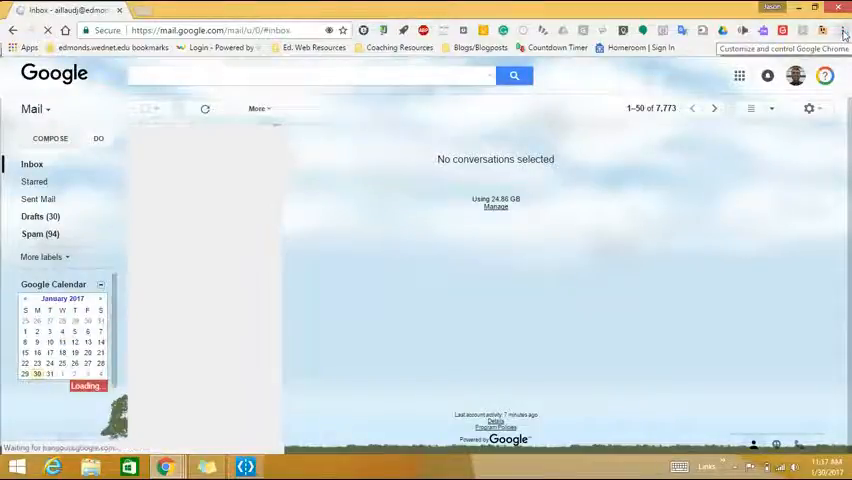
Choose Add to desktop from the Chrome menu's More tools submenu
{"action": "left_click", "coordinate": [841, 36]}
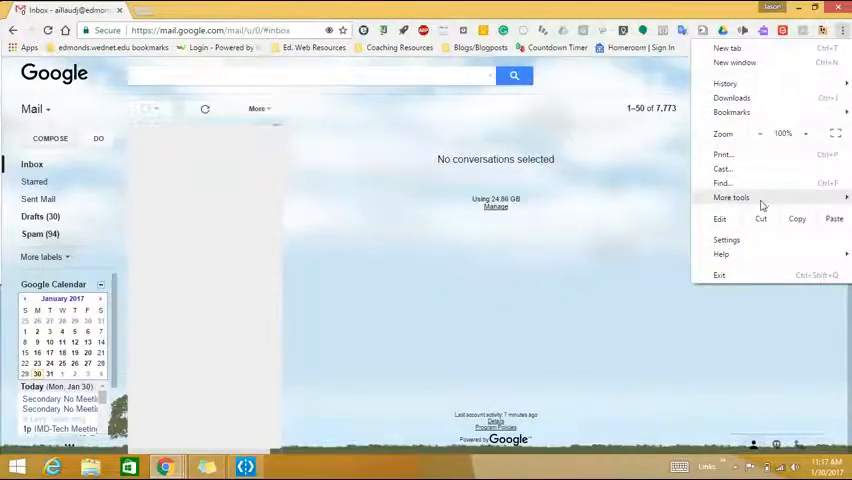
{"action": "left_click", "coordinate": [736, 196]}
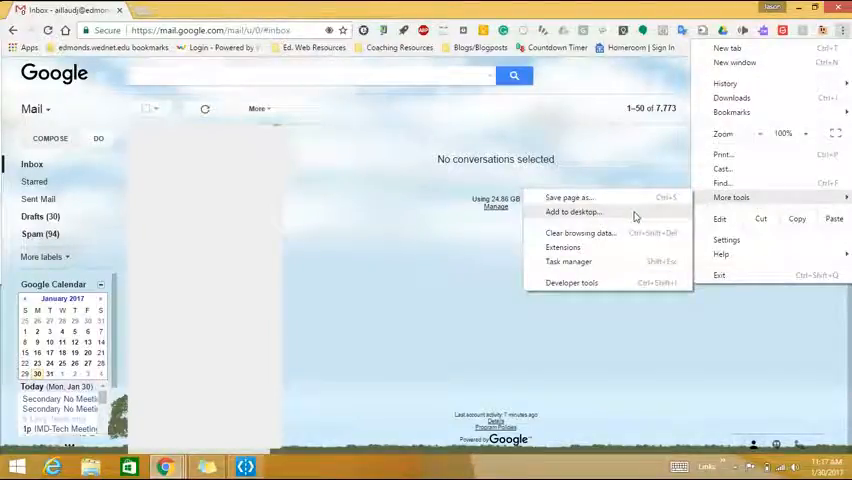
{"action": "left_click", "coordinate": [573, 211]}
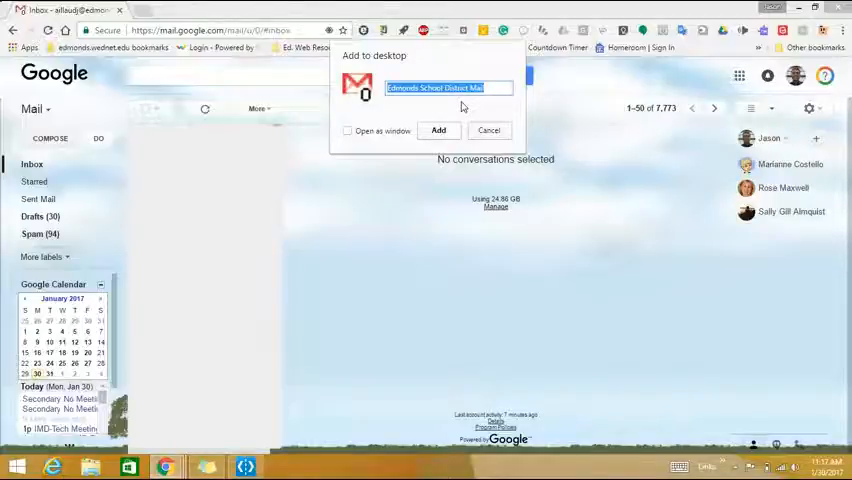
{"action": "left_click", "coordinate": [489, 130]}
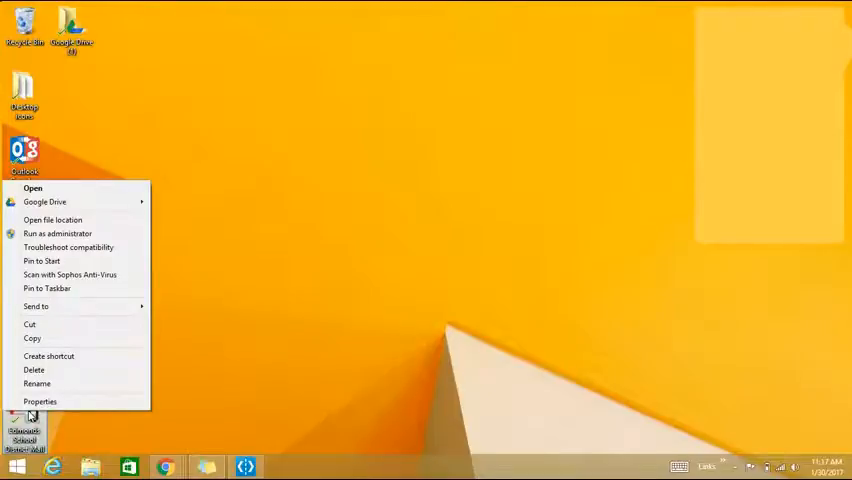
{"action": "mouse_move", "coordinate": [70, 275]}
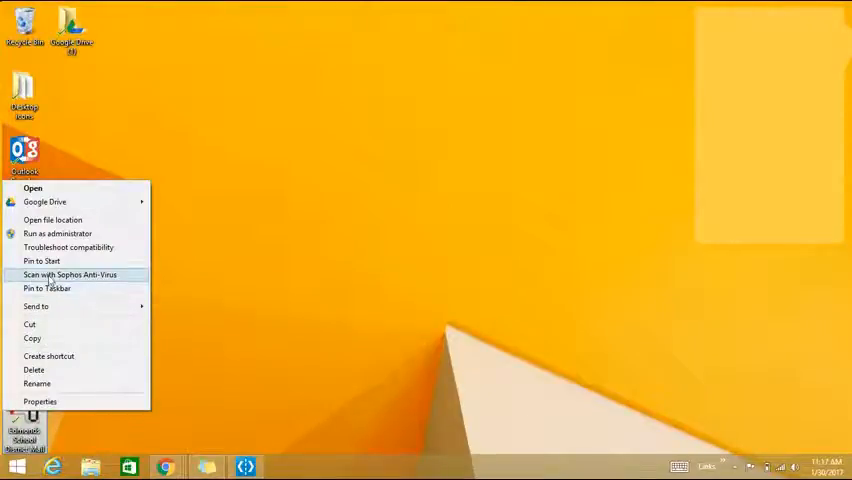
{"action": "mouse_move", "coordinate": [42, 261]}
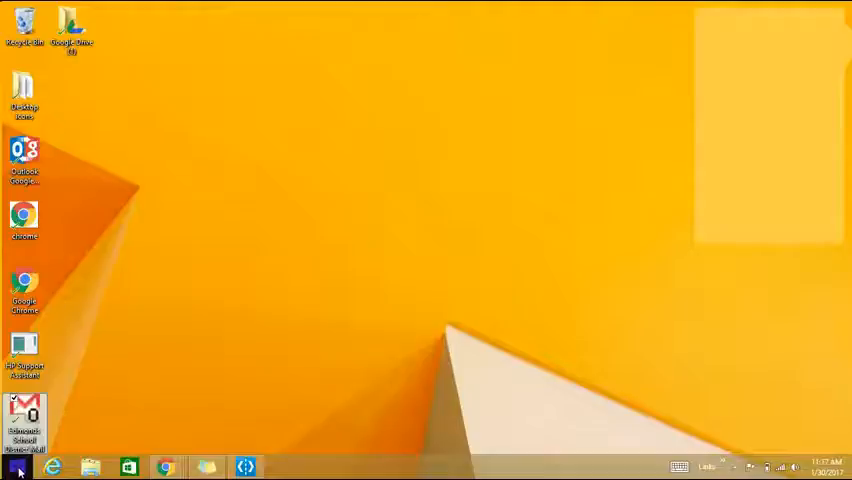
Open the Windows Start screen showing the Edmonds School District Mail tile
{"action": "left_click", "coordinate": [13, 462]}
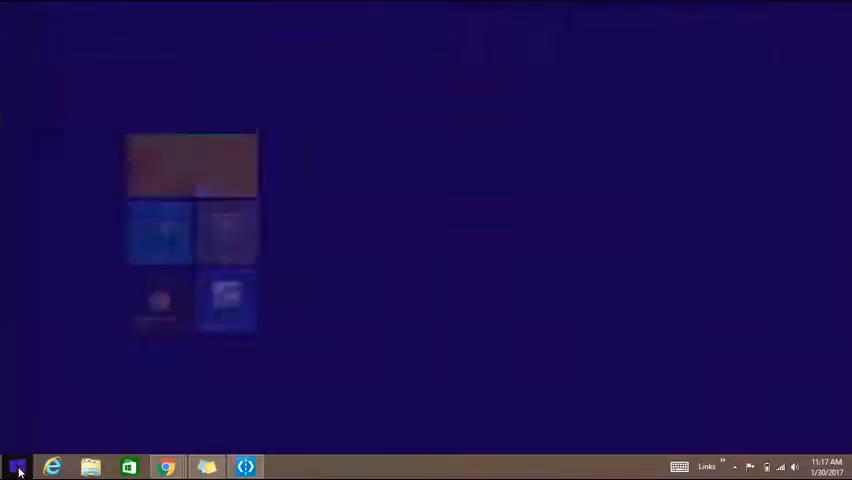
{"action": "left_click", "coordinate": [15, 464]}
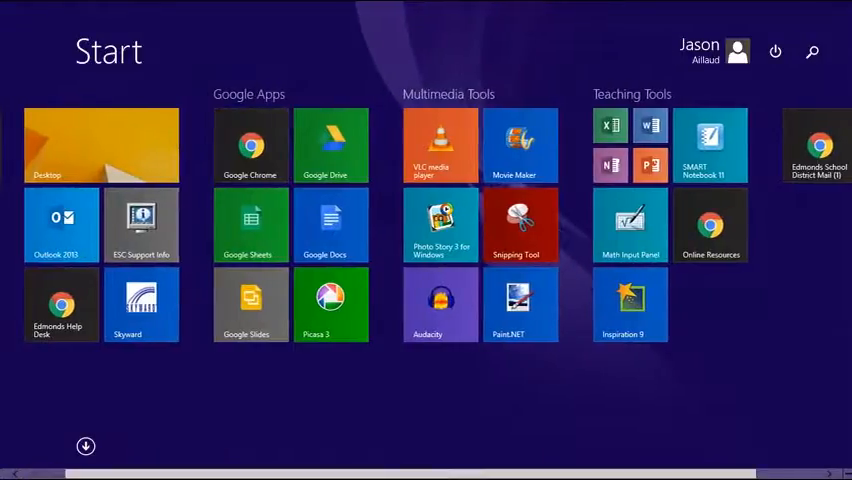
{"action": "mouse_move", "coordinate": [835, 148]}
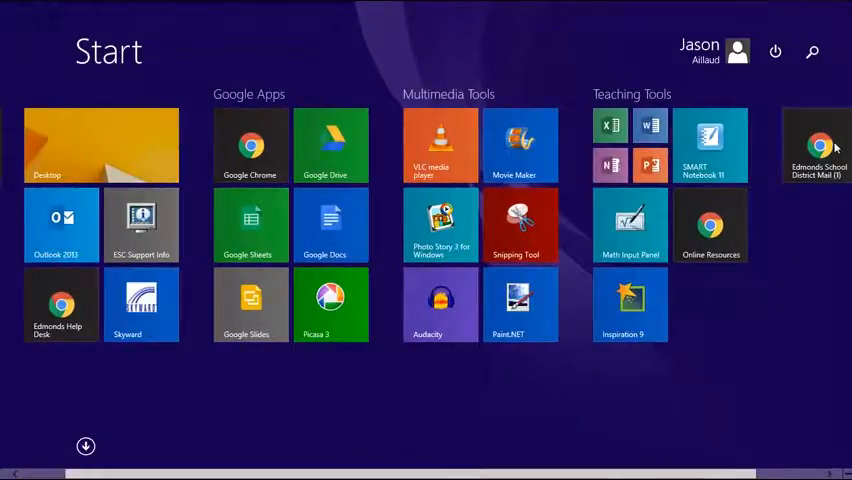
{"action": "mouse_move", "coordinate": [663, 320]}
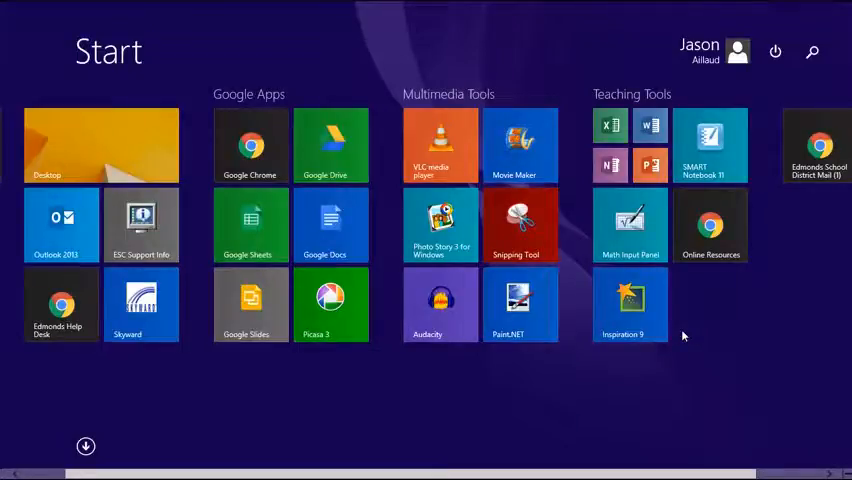
{"action": "mouse_move", "coordinate": [810, 170]}
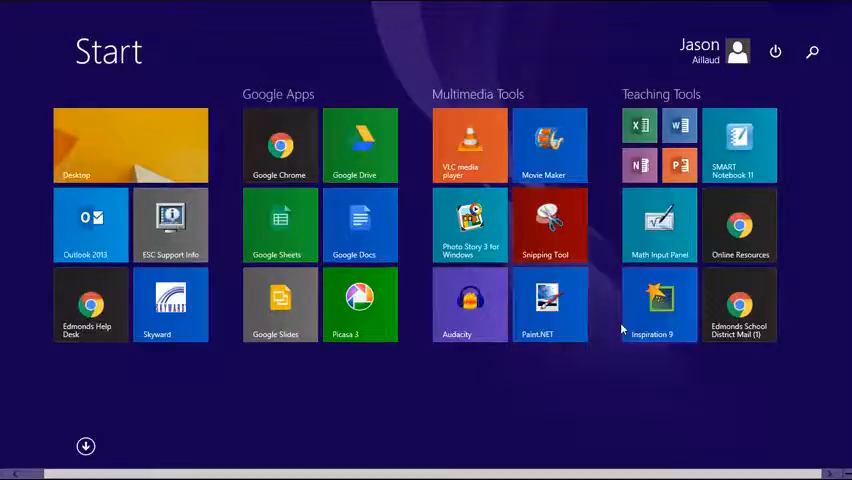
{"action": "mouse_move", "coordinate": [736, 310]}
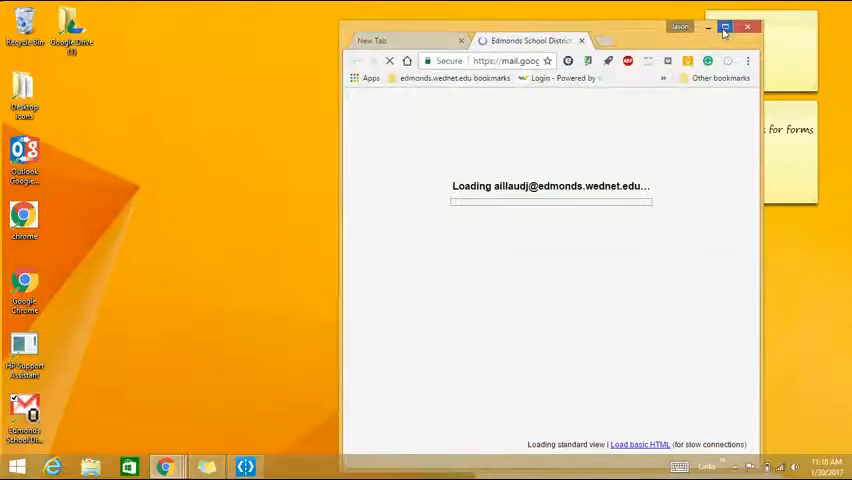
Maximize the Chrome window opened by the Edmonds School District Mail tile
{"action": "left_click", "coordinate": [726, 28]}
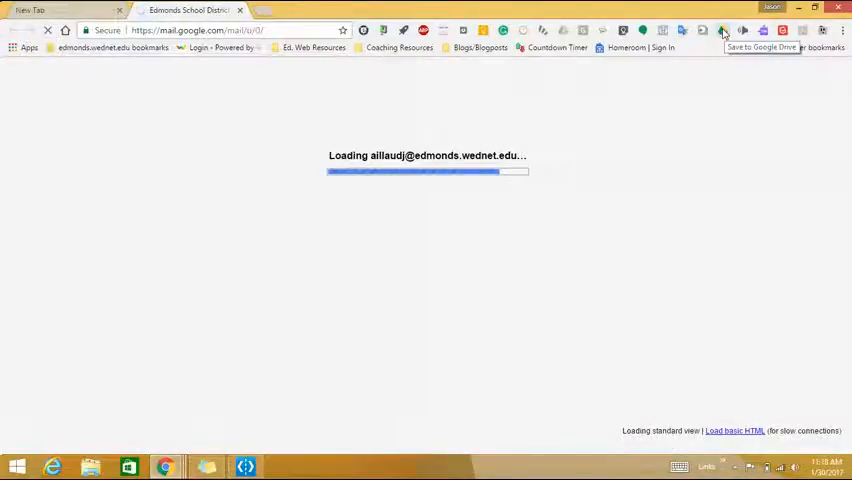